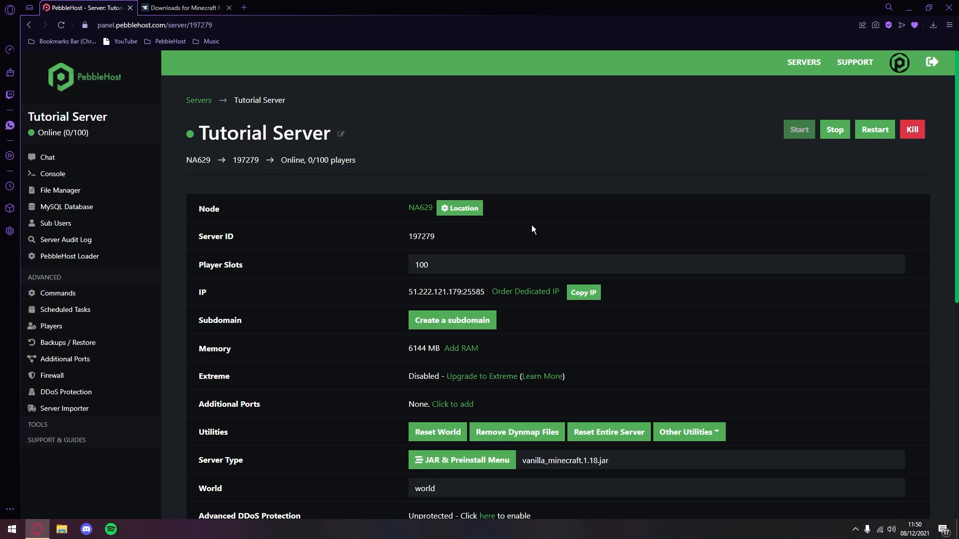
Start downloading the latest Forge installer for Minecraft 1.18 from the Forge downloads page.
click(190, 8)
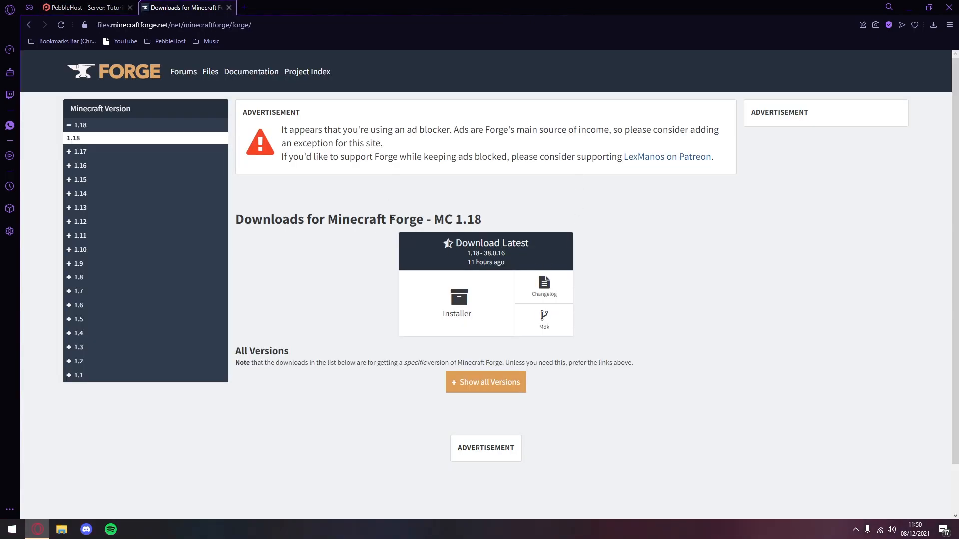
mouse_move(499, 311)
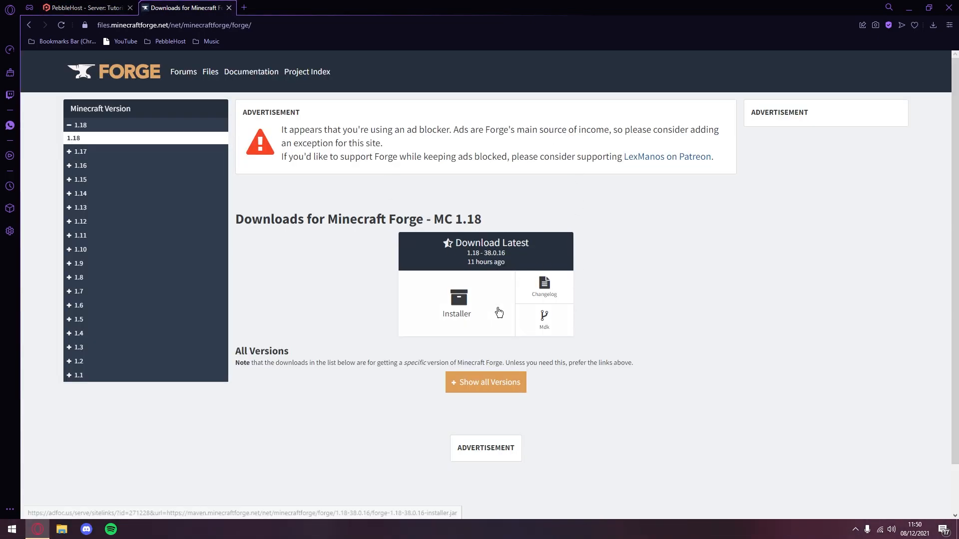
click(456, 305)
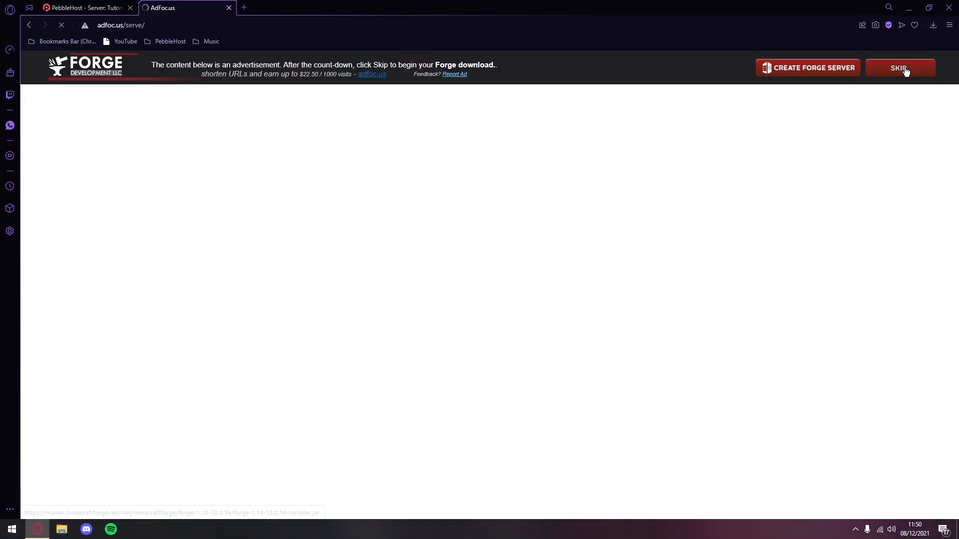
Skip the ad, save forge-1.18-38.0.16-installer.jar to Downloads and show it in its folder.
click(899, 67)
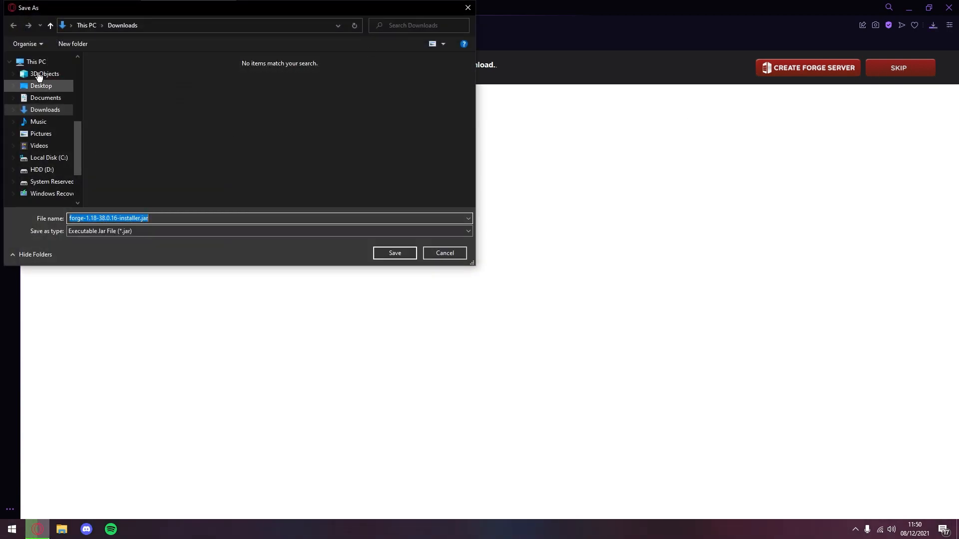
click(395, 252)
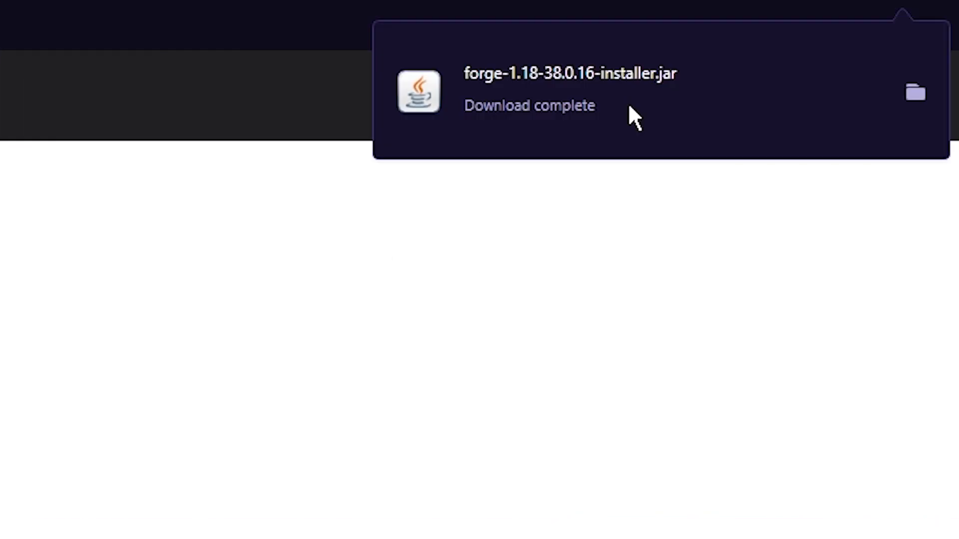
mouse_move(602, 114)
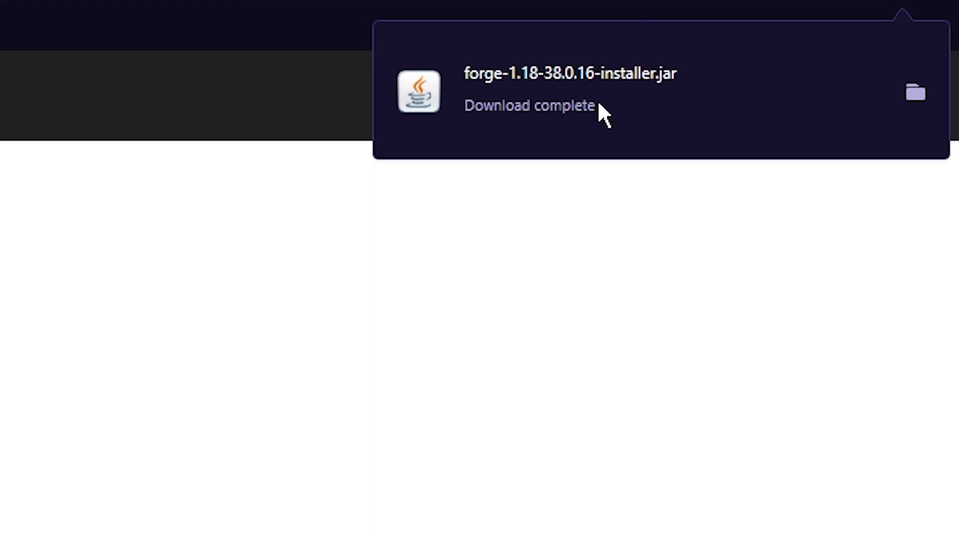
click(917, 92)
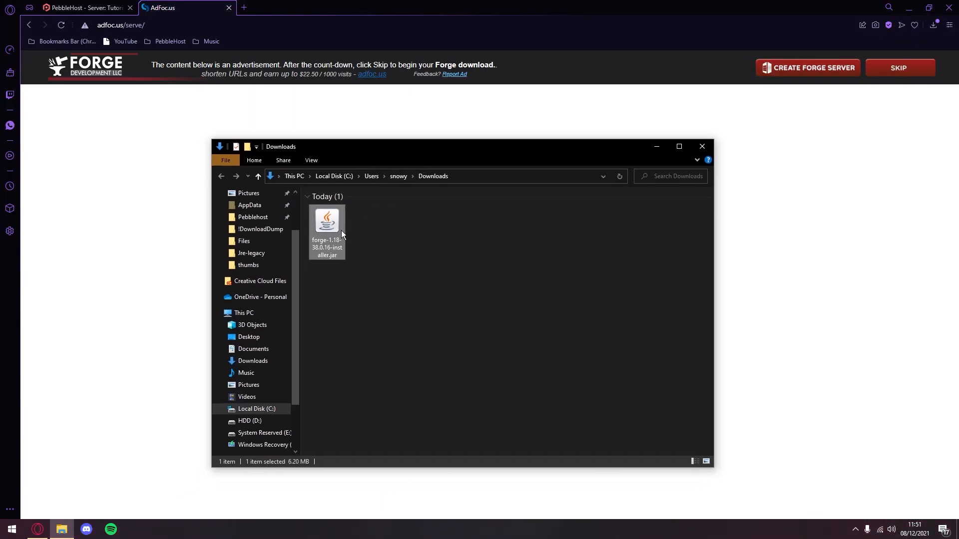
Run the installer jar and complete the Forge 1.18-38.0.16 client install.
double_click(327, 222)
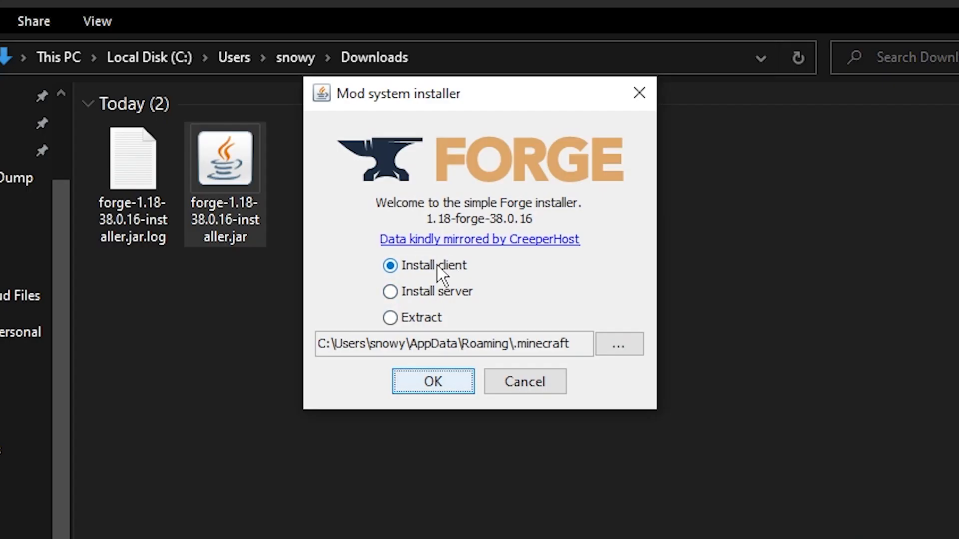
click(433, 381)
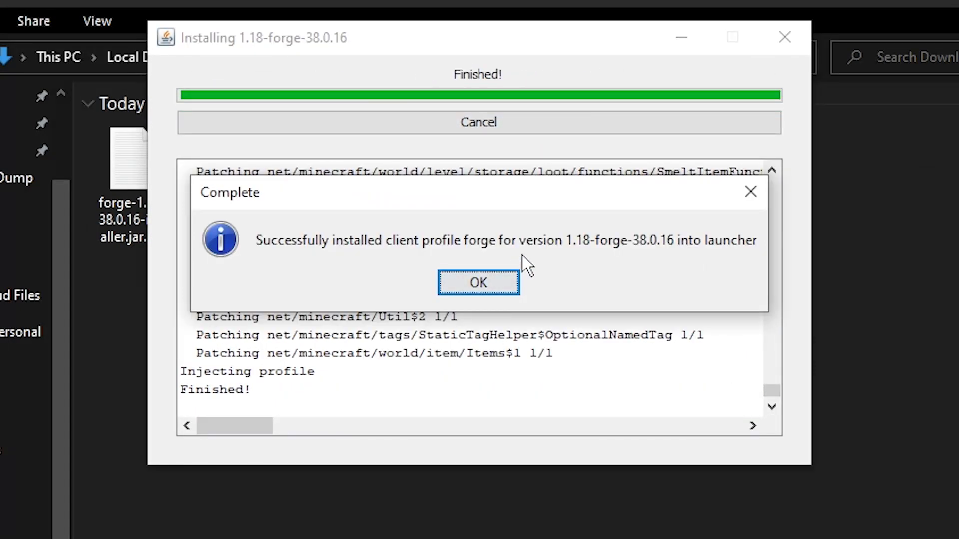
click(478, 283)
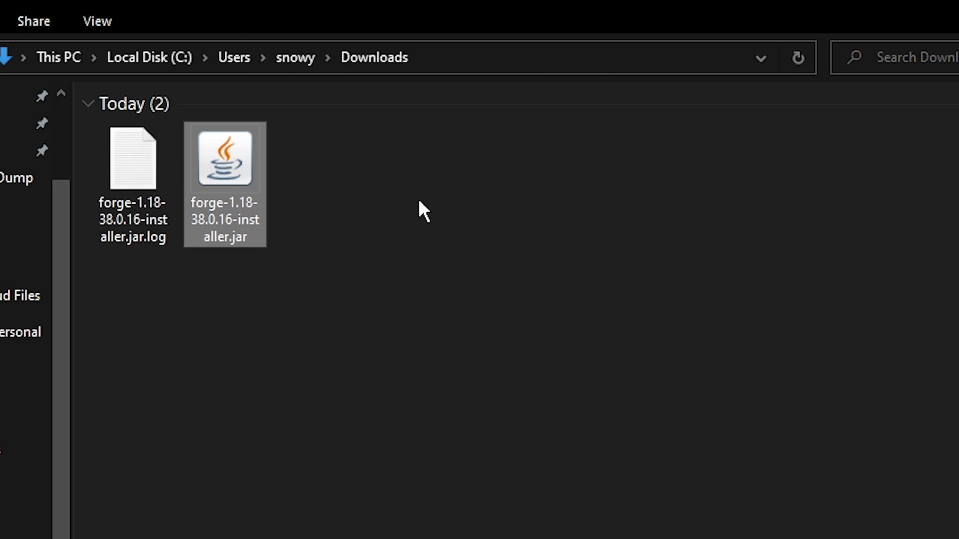
mouse_move(225, 219)
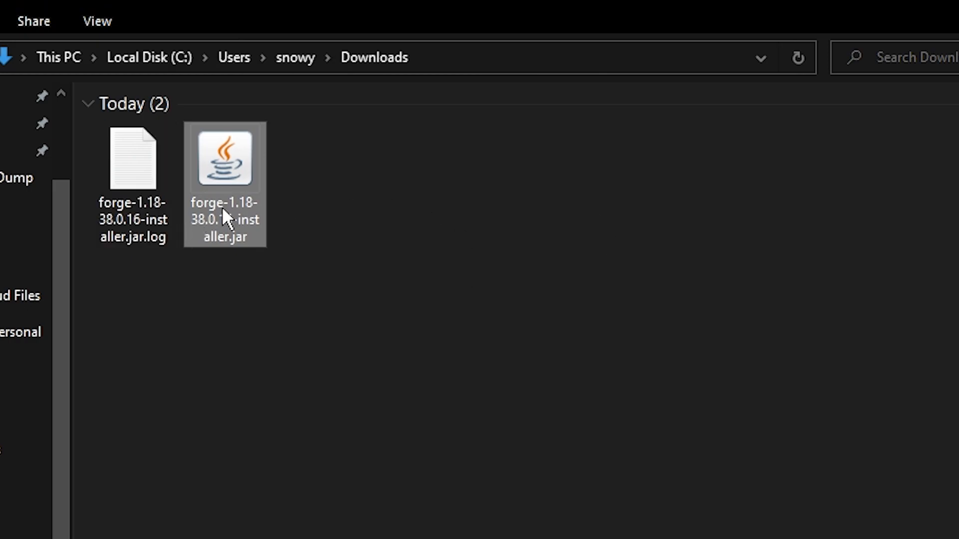
Relaunch the installer as a server install targeting a new Desktop folder named server.
double_click(224, 159)
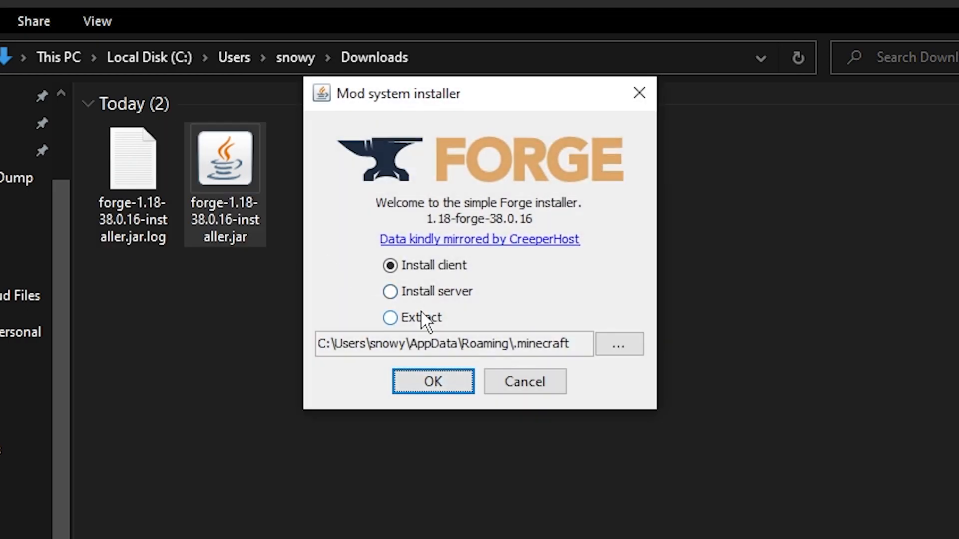
click(390, 291)
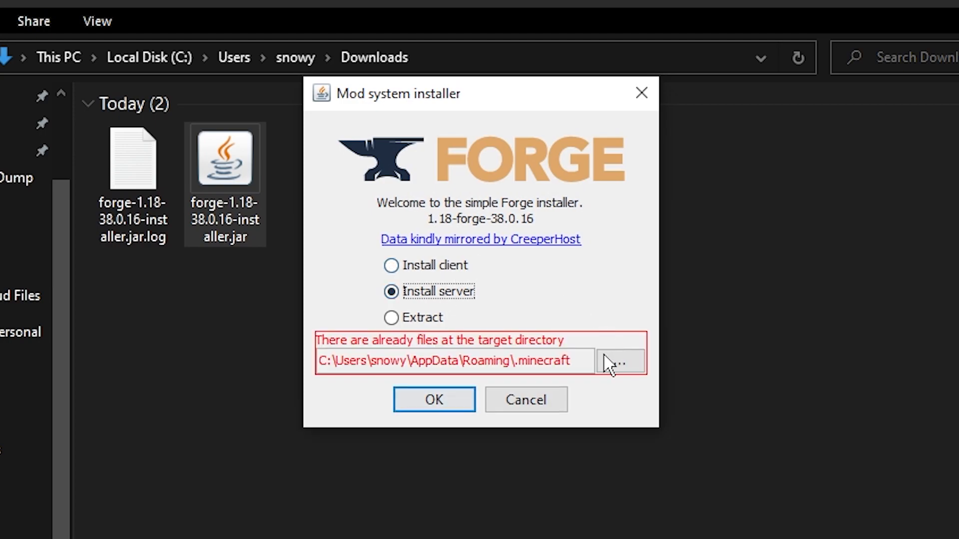
mouse_move(555, 379)
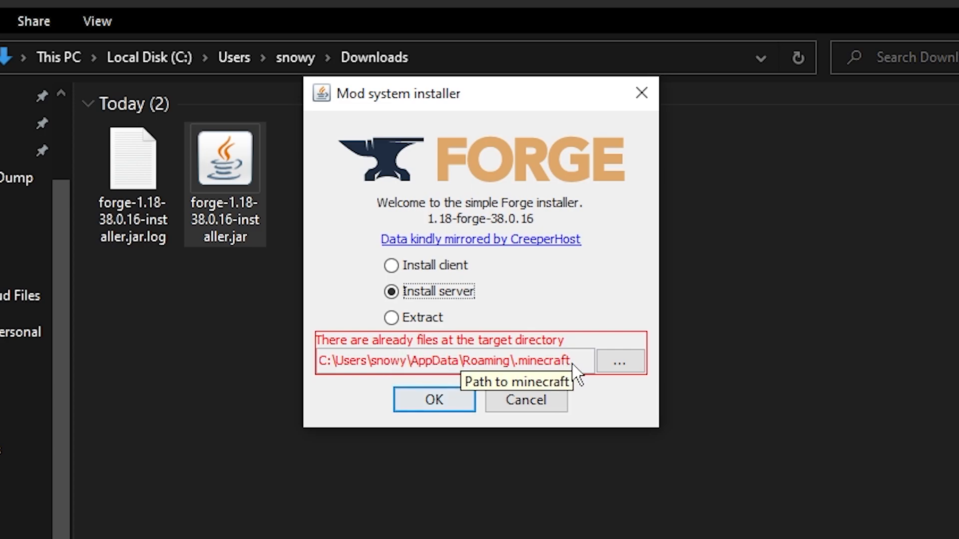
click(619, 361)
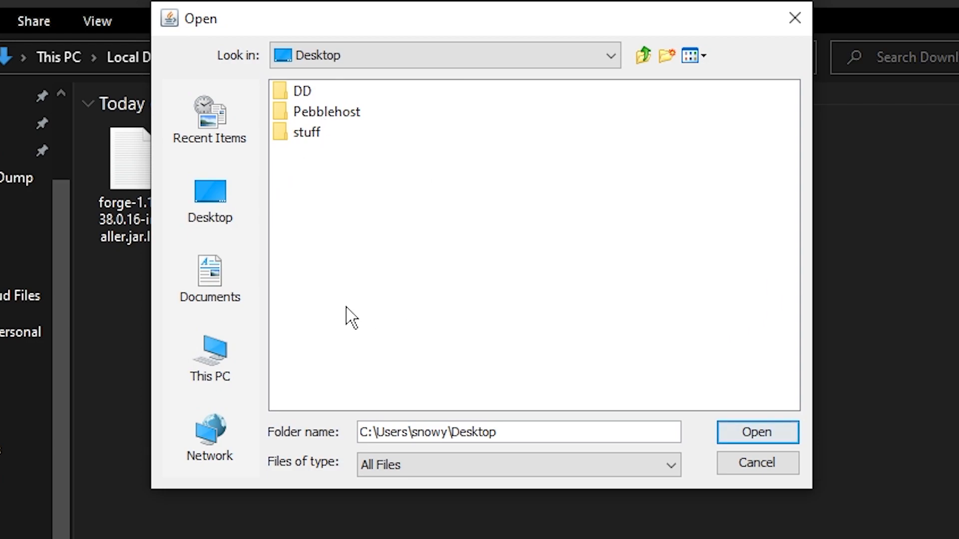
right_click(352, 315)
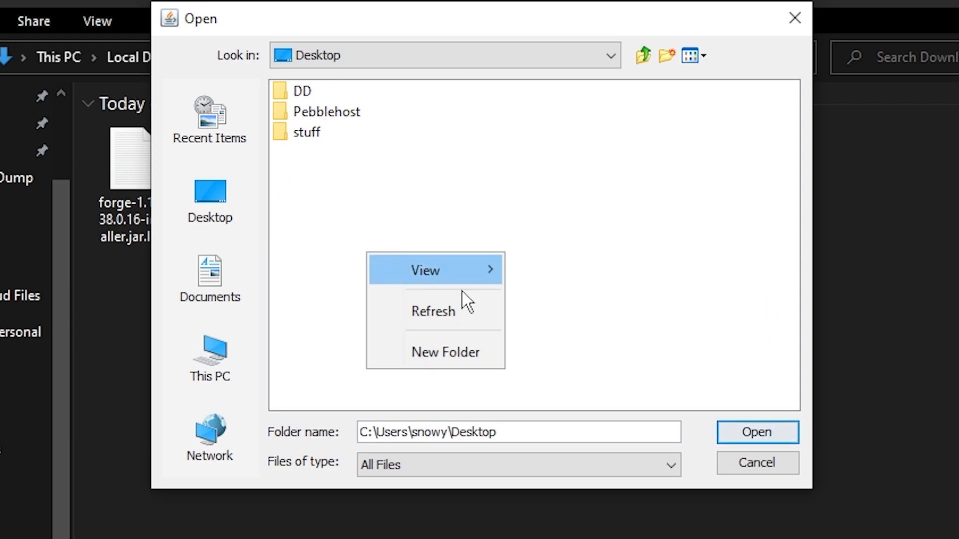
click(445, 352)
text(server)
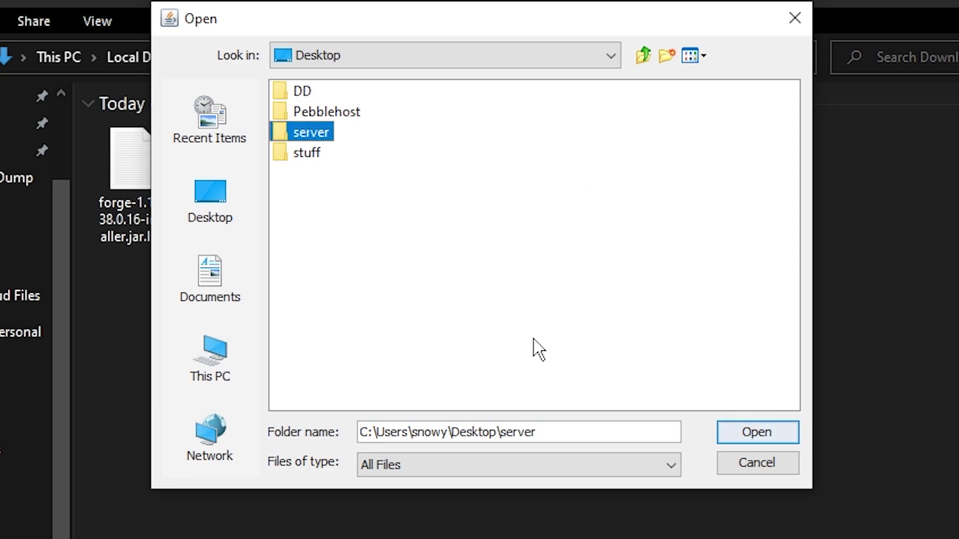
click(757, 432)
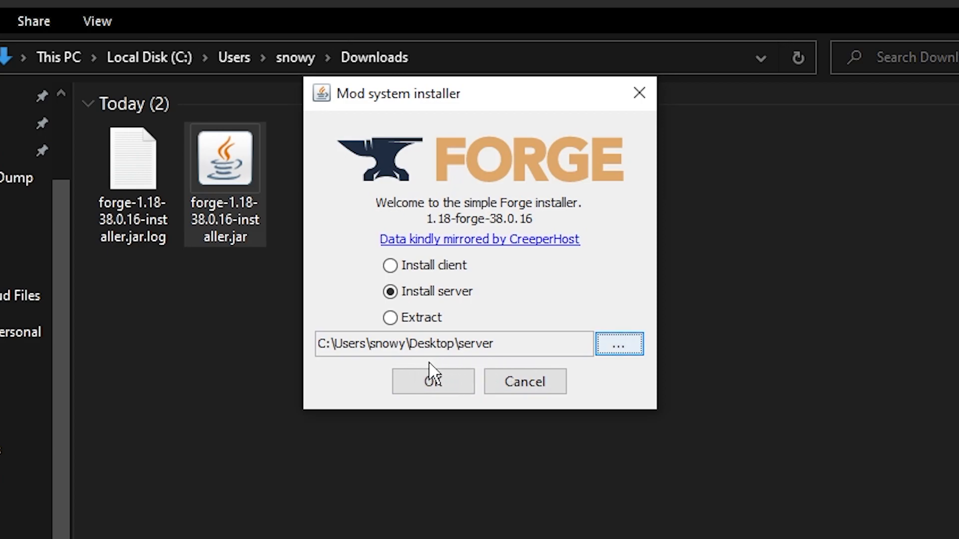
Confirm the server install so Forge 1.18-38.0.16 is set up in the Desktop server folder.
click(432, 381)
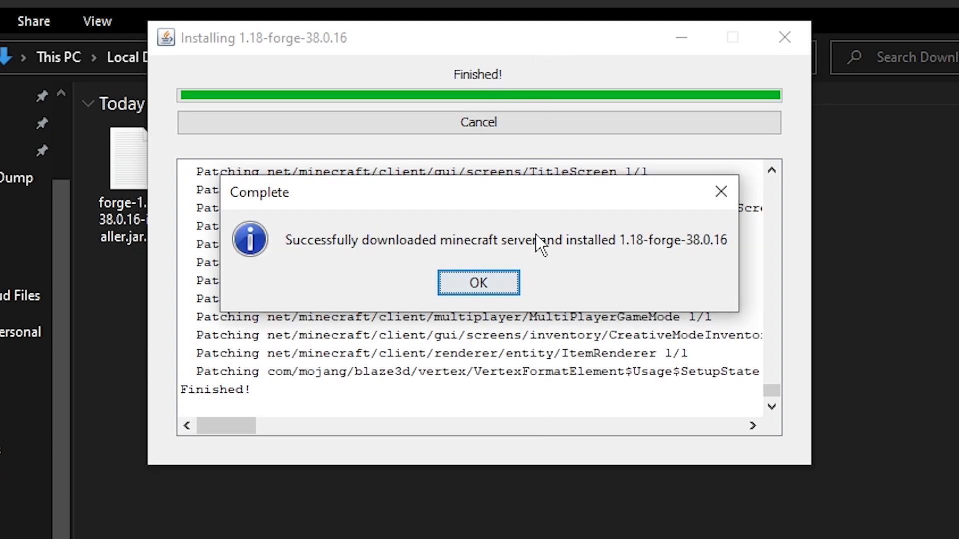
mouse_move(400, 275)
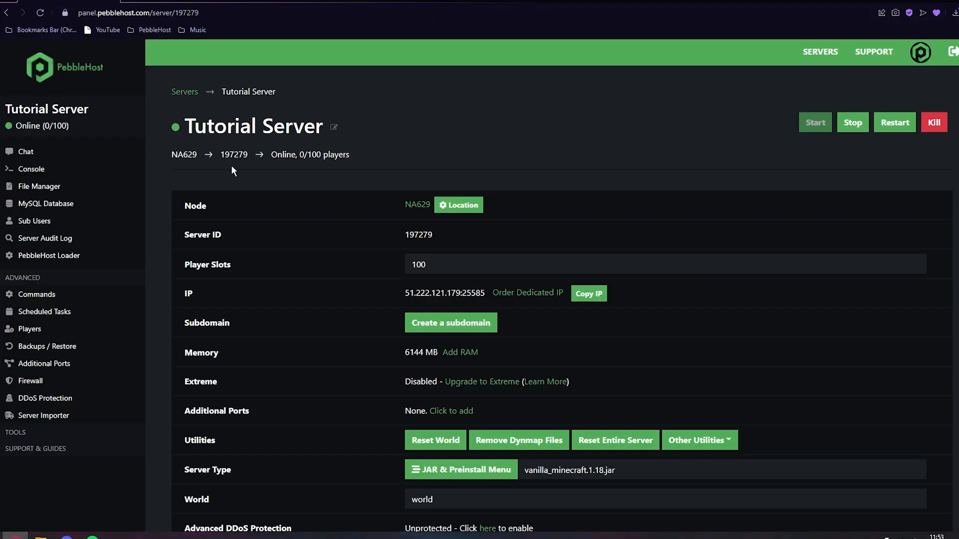
scroll(down, 3)
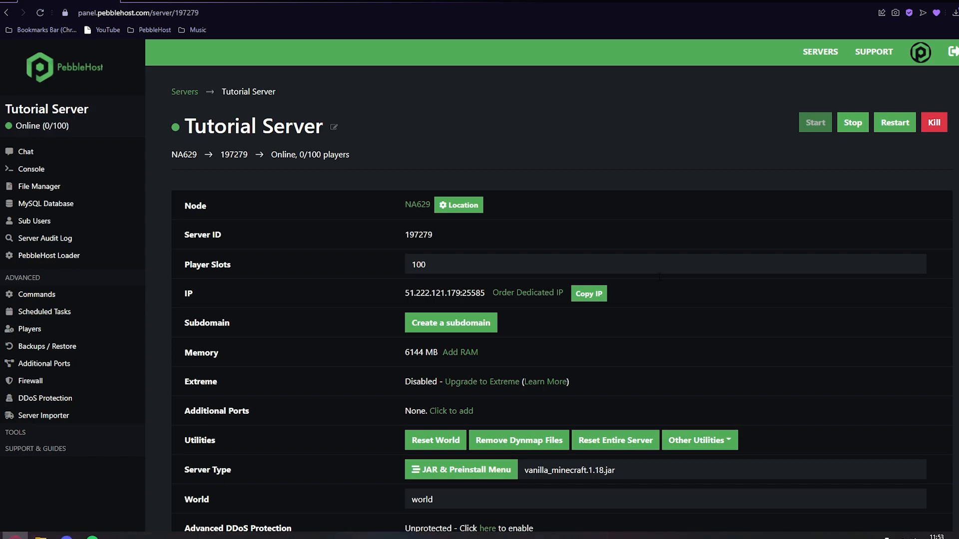
scroll(down, 3)
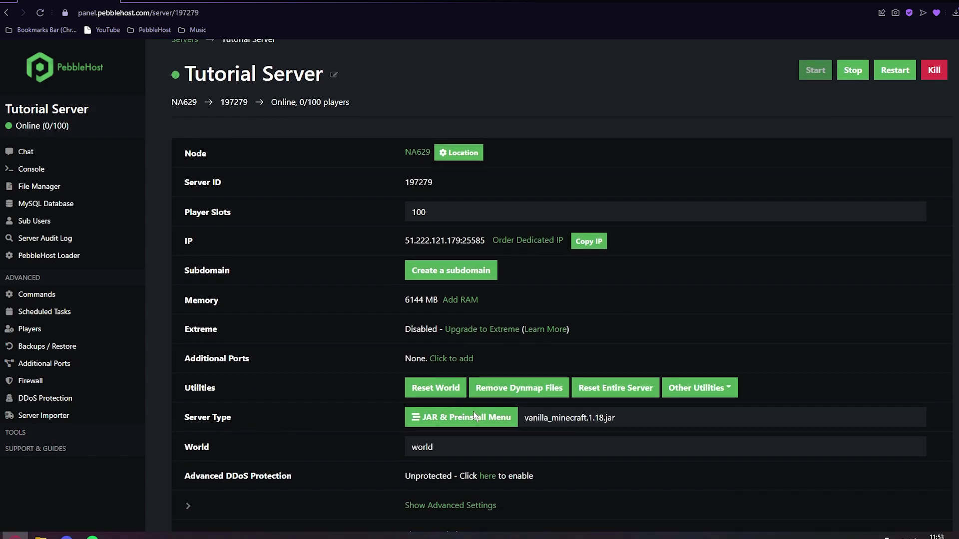
Choose FORGE 1.18 (REQUIRES SETUP) under the other server types in the JAR & Preinstall menu.
click(461, 418)
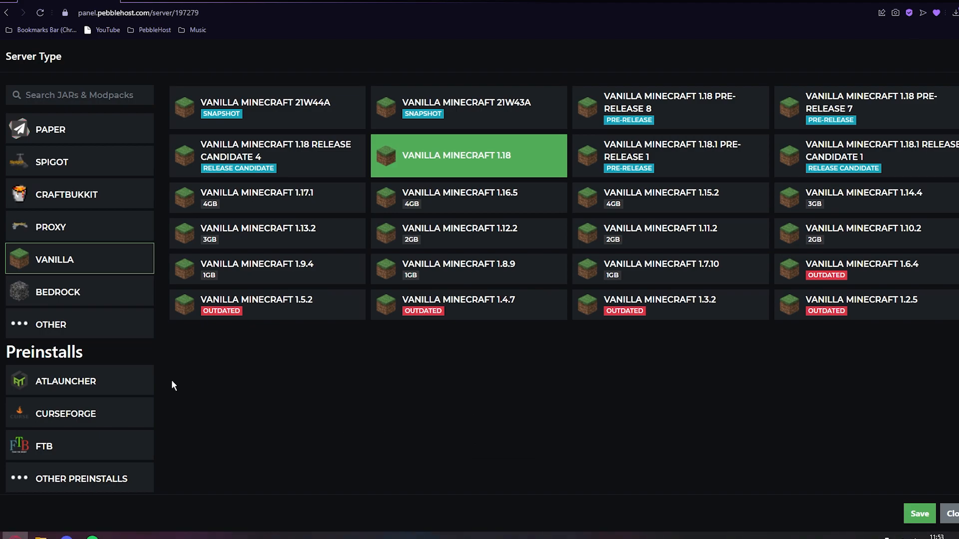
mouse_move(202, 361)
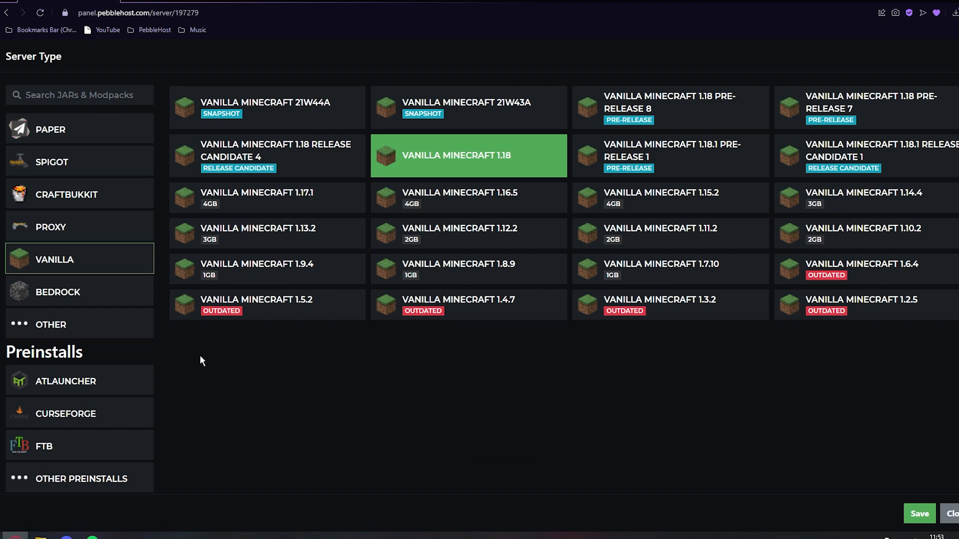
scroll(down, 3)
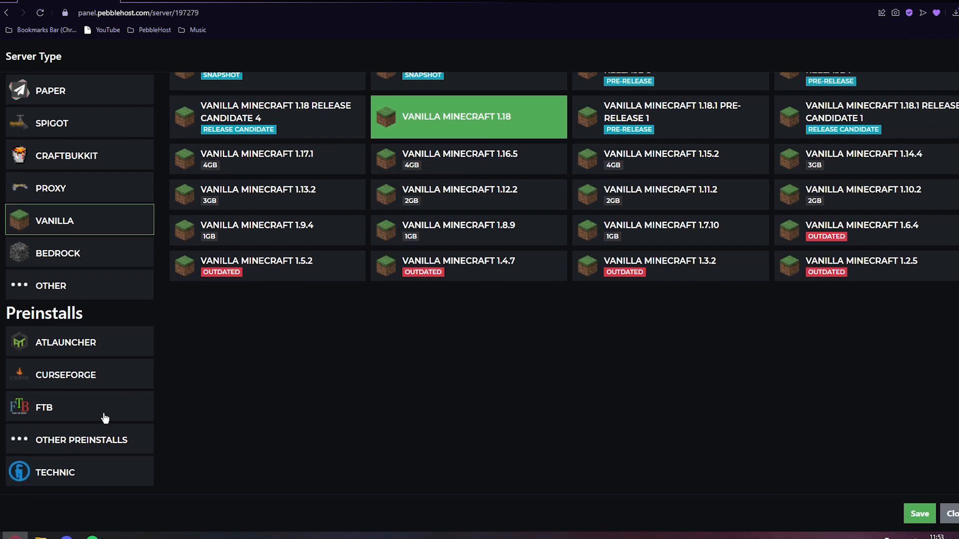
click(81, 440)
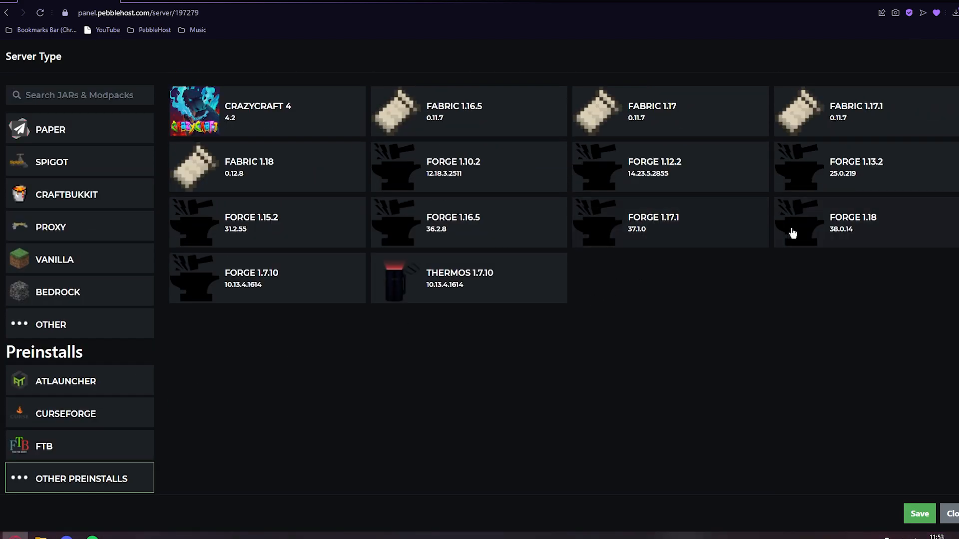
mouse_move(870, 240)
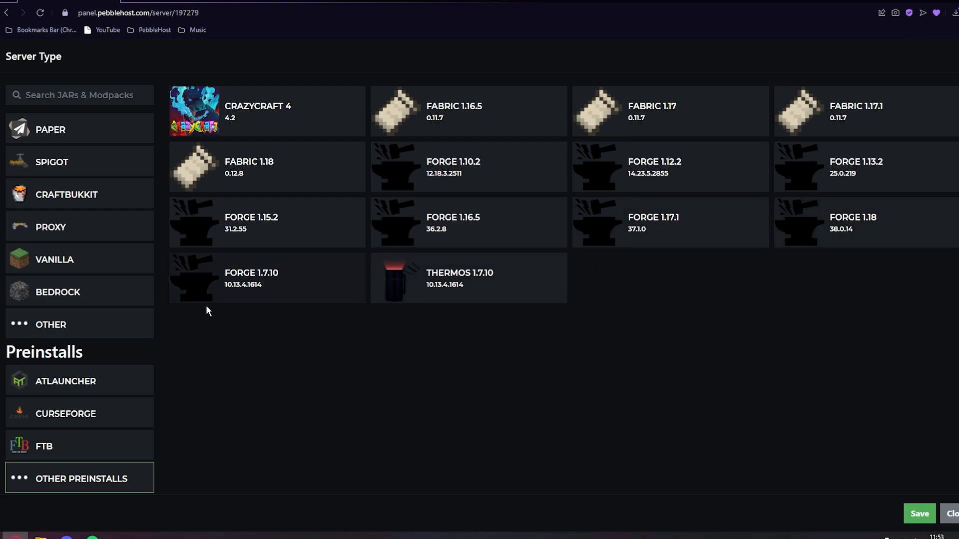
click(50, 324)
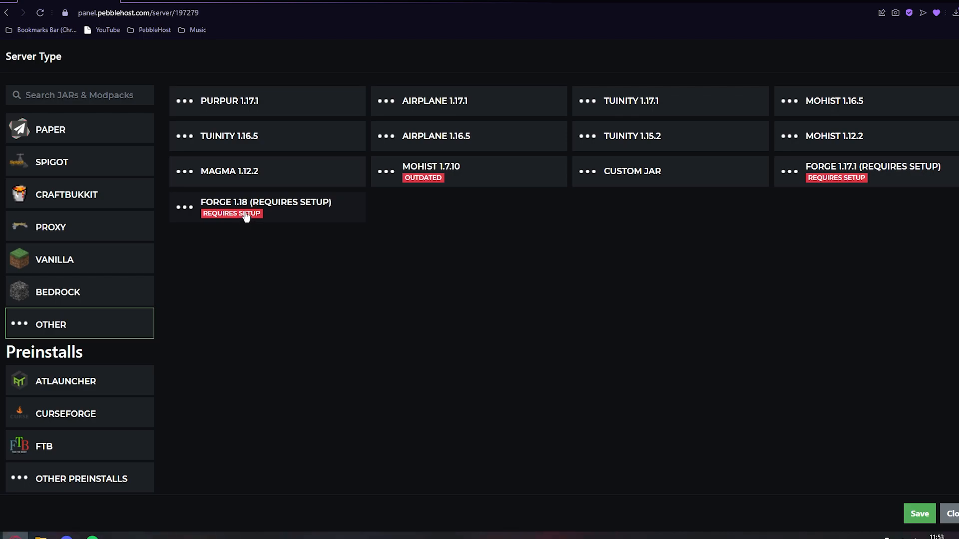
mouse_move(282, 216)
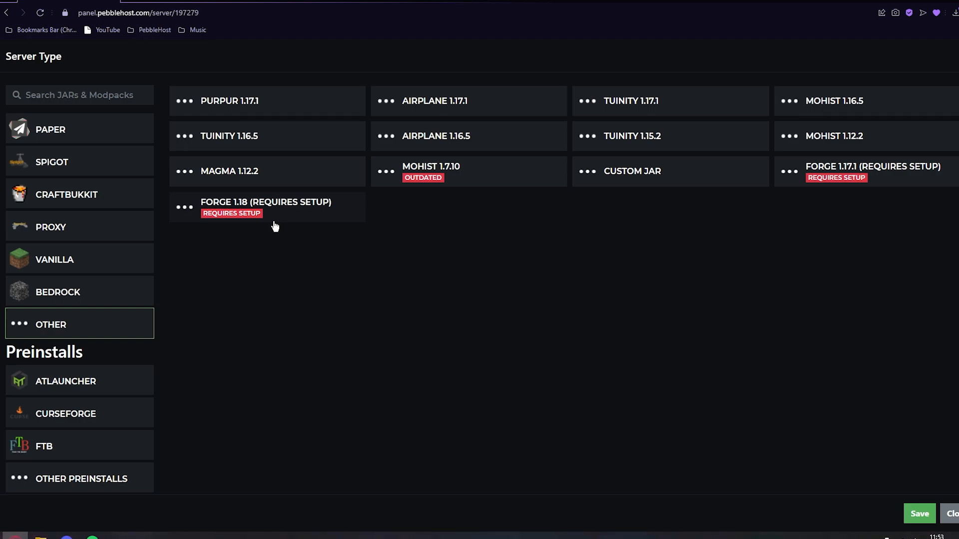
click(266, 207)
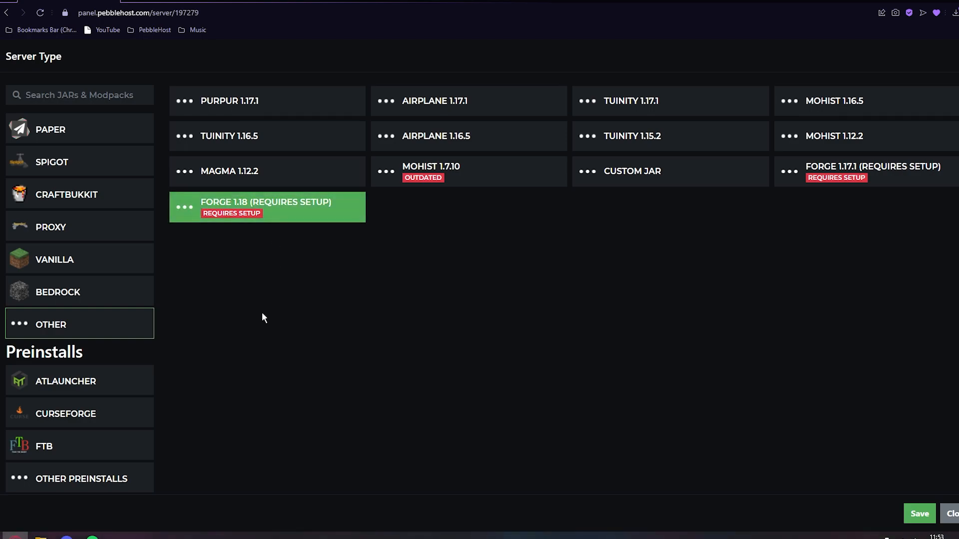
mouse_move(945, 497)
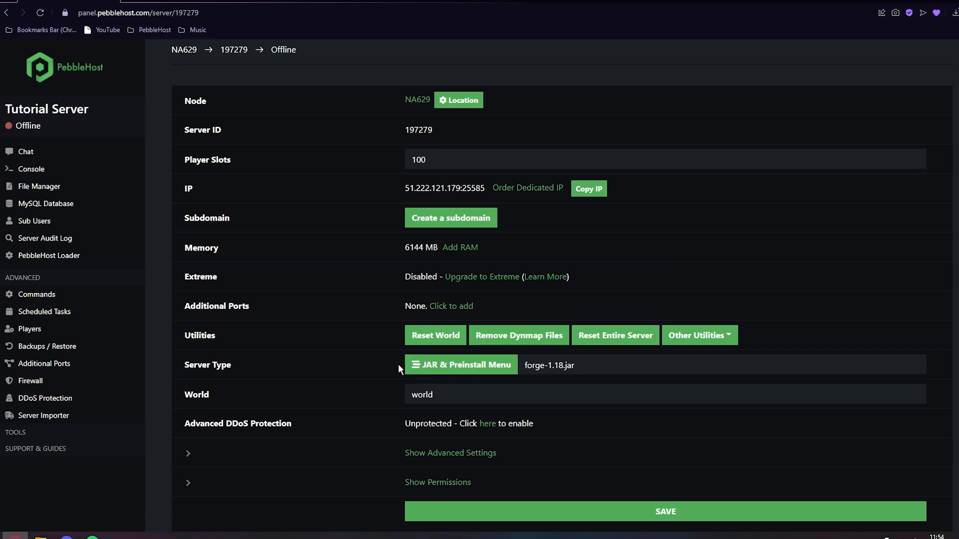
mouse_move(535, 379)
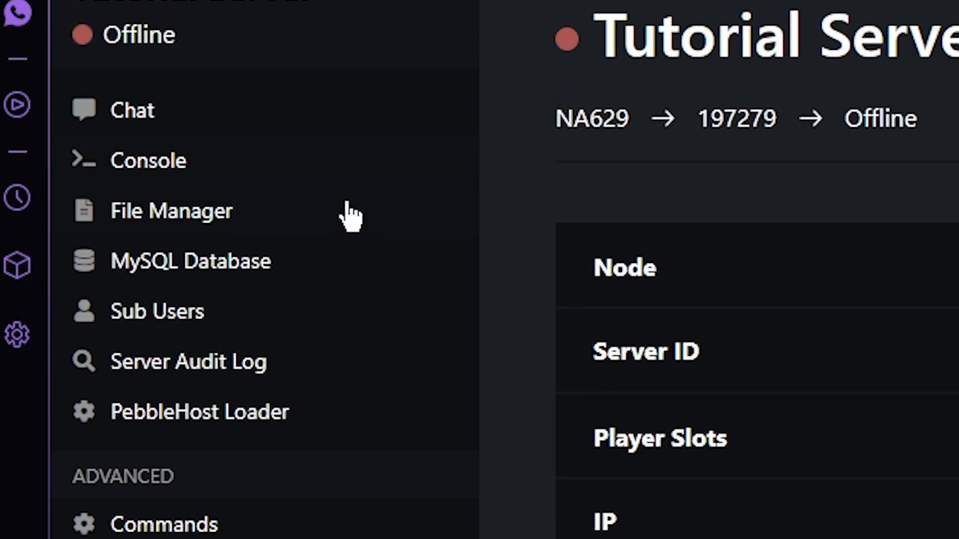
Upload the libraries folder from Desktop > server into the File Manager, confirming the 93 files.
click(170, 212)
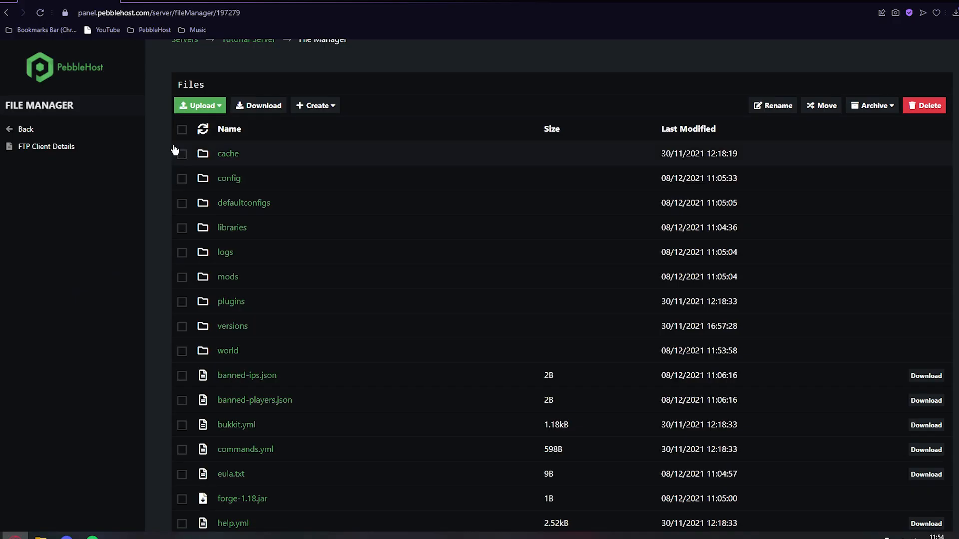
click(199, 106)
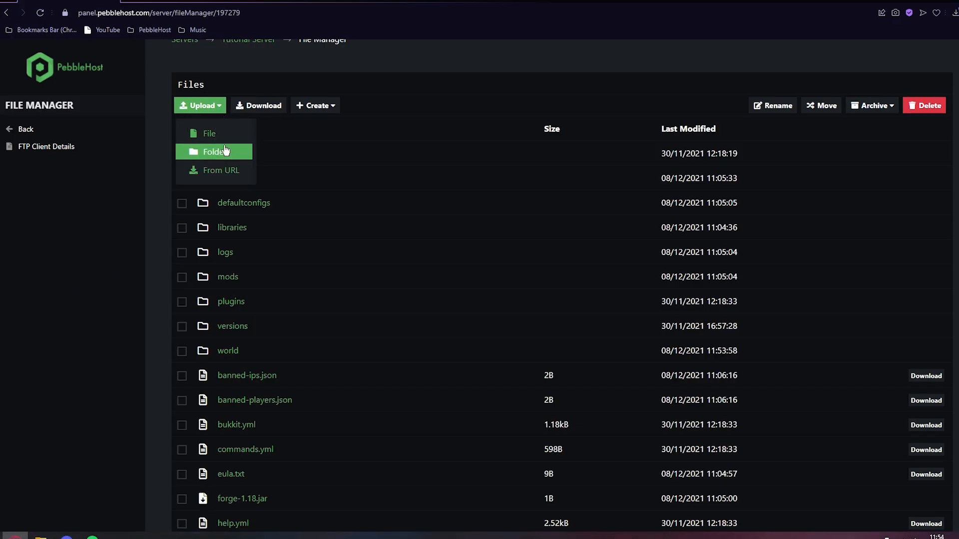
mouse_move(235, 160)
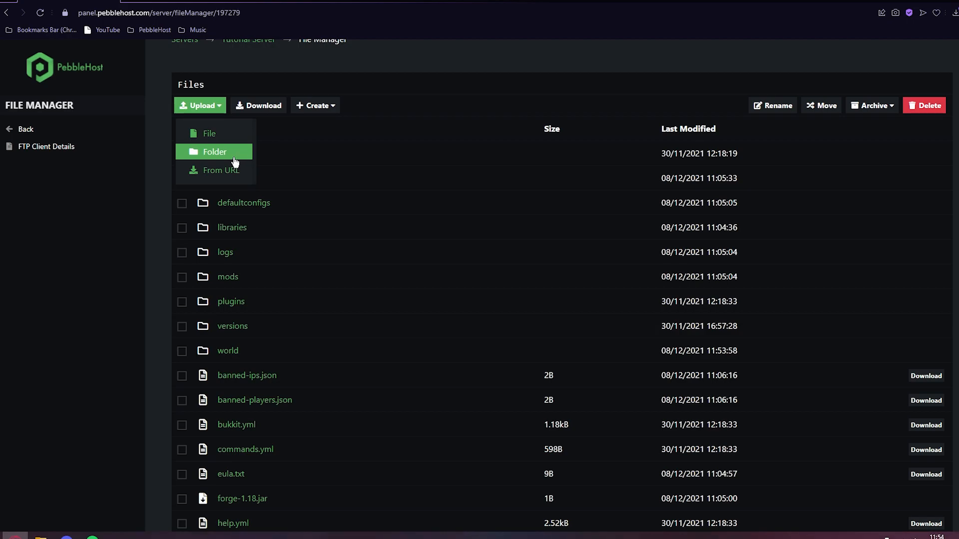
click(219, 152)
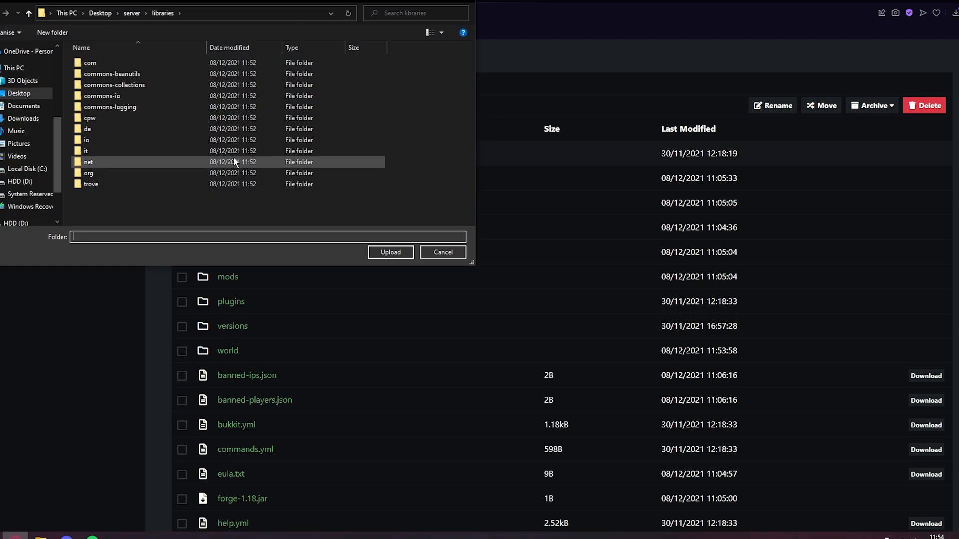
click(18, 94)
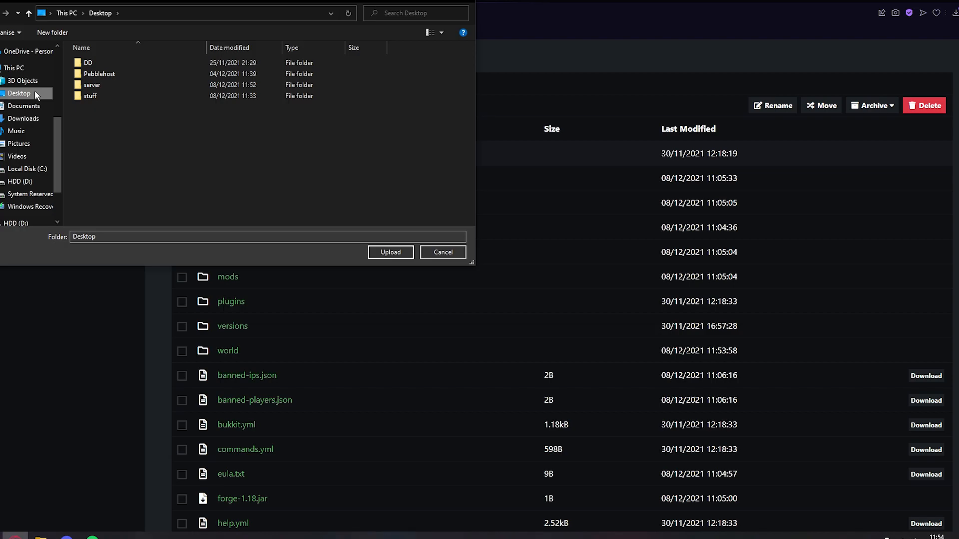
click(92, 84)
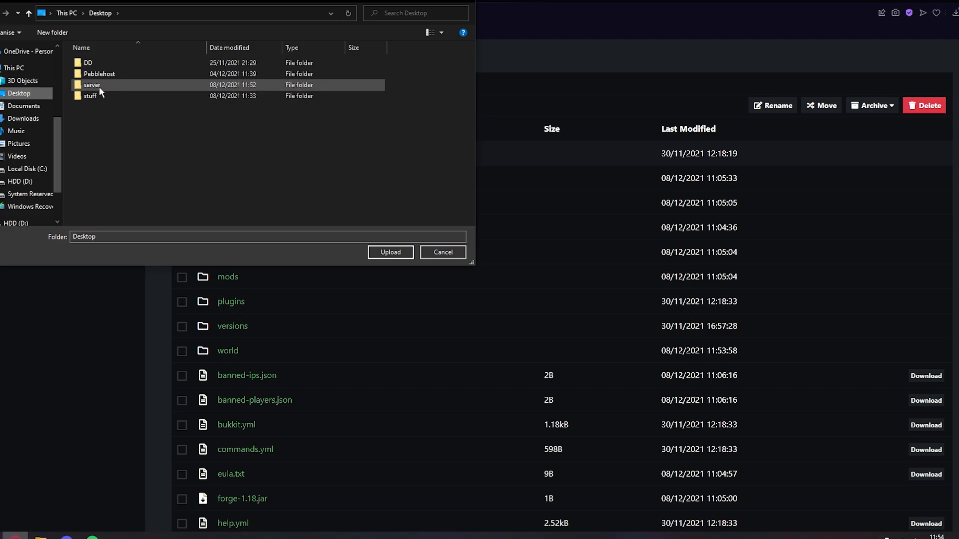
double_click(92, 85)
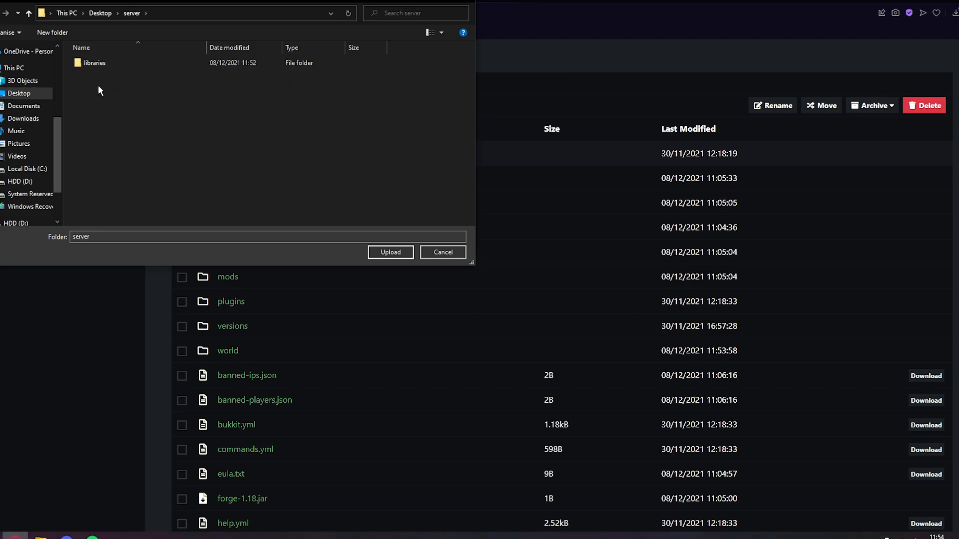
click(94, 62)
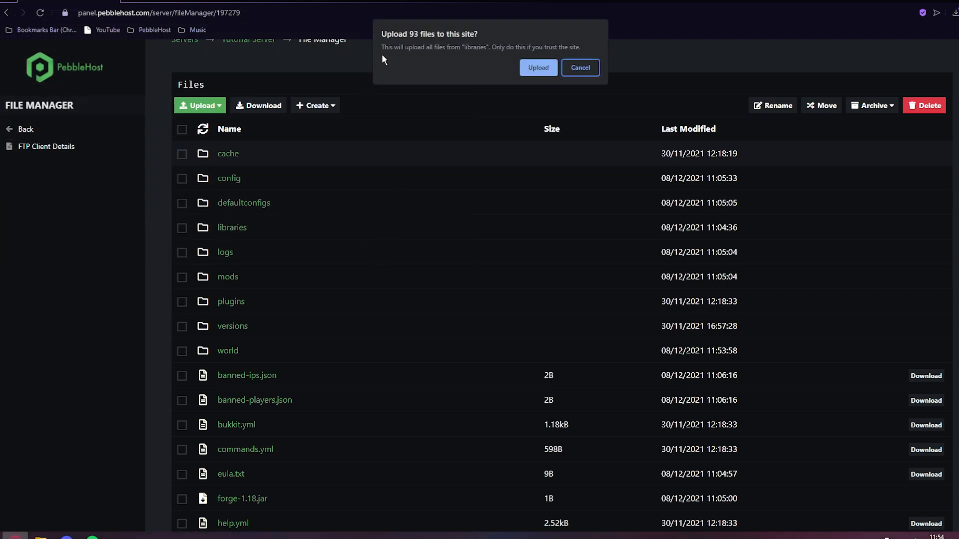
mouse_move(544, 76)
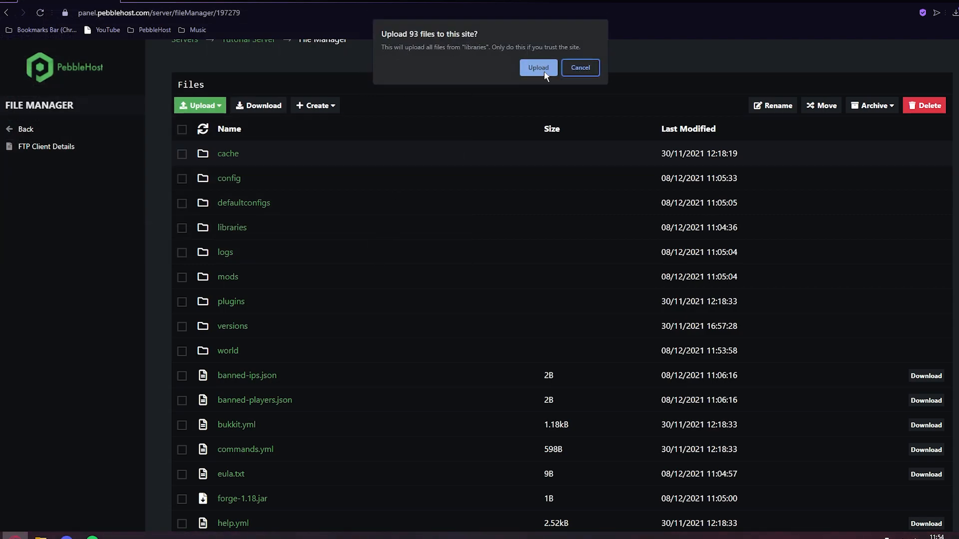
click(538, 68)
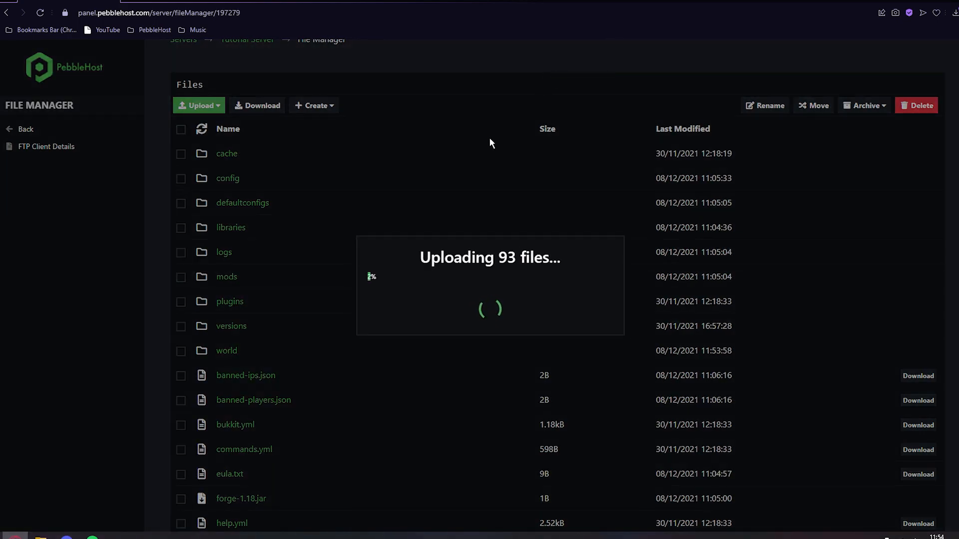
mouse_move(381, 137)
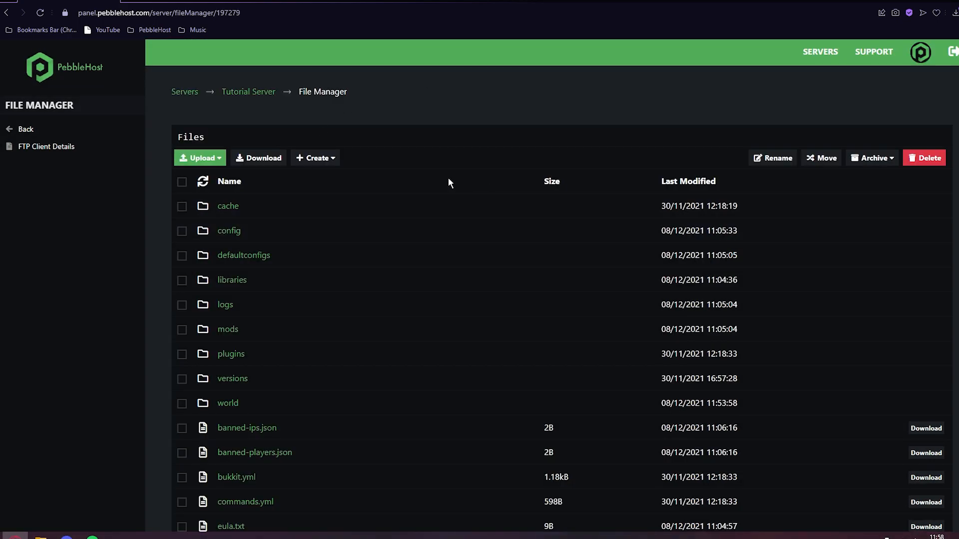
mouse_move(246, 283)
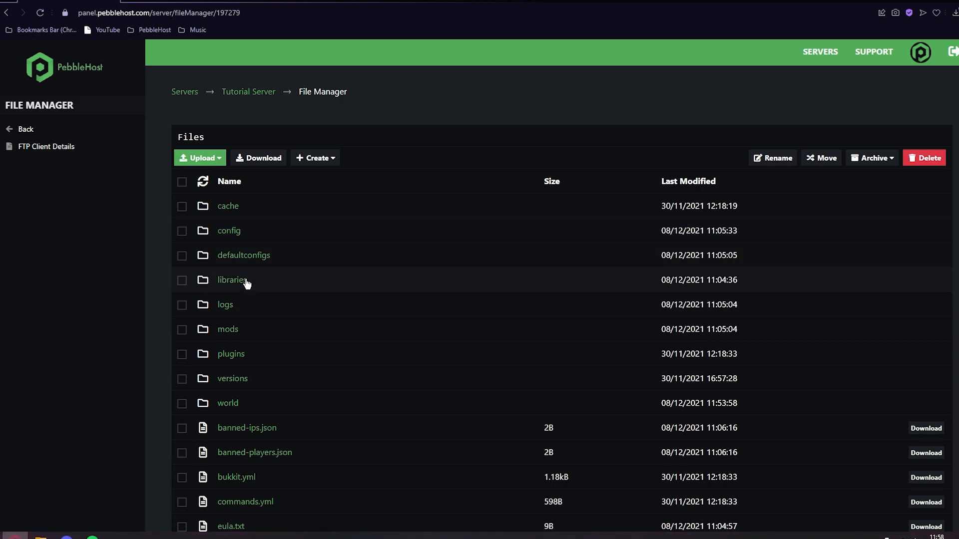
Once the upload finishes, view the uploaded libraries folder in the file list.
click(248, 90)
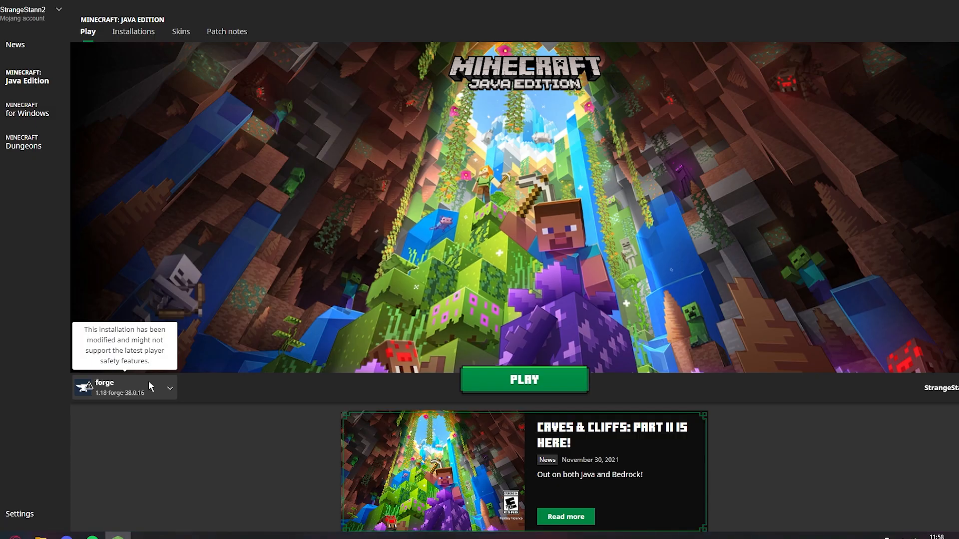
mouse_move(130, 412)
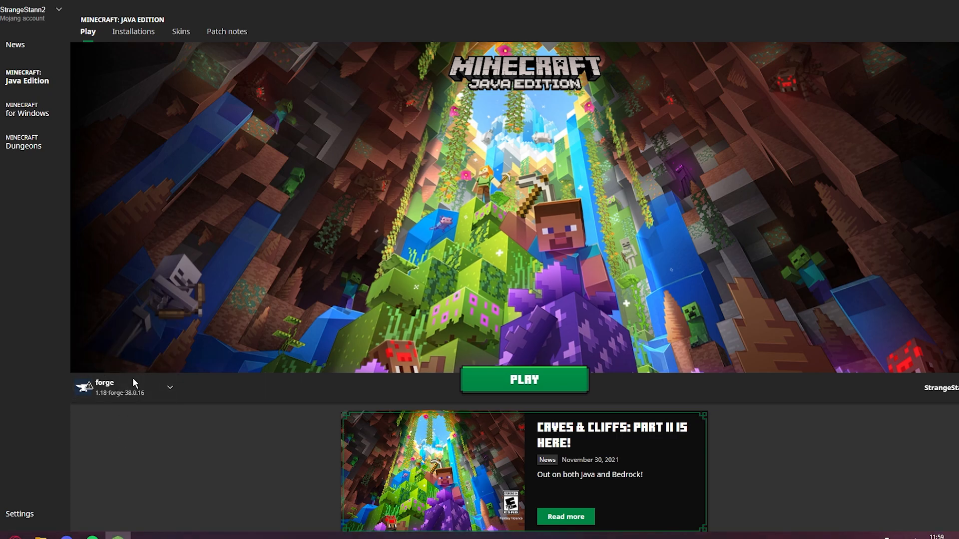
Play Minecraft with the forge 1.18-forge-38.0.16 installation selected.
click(523, 379)
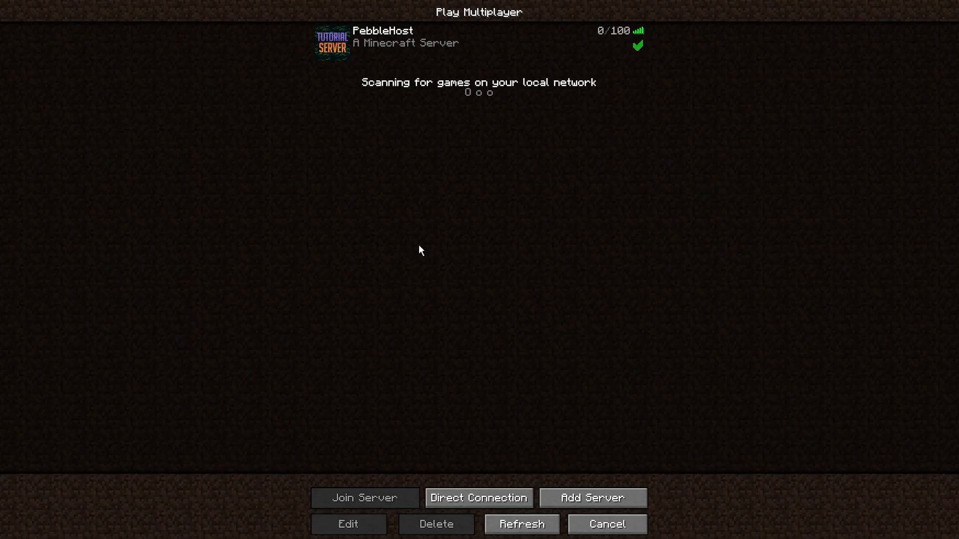
Join the PebbleHost Tutorial Server from the Multiplayer list and enter its world.
click(364, 497)
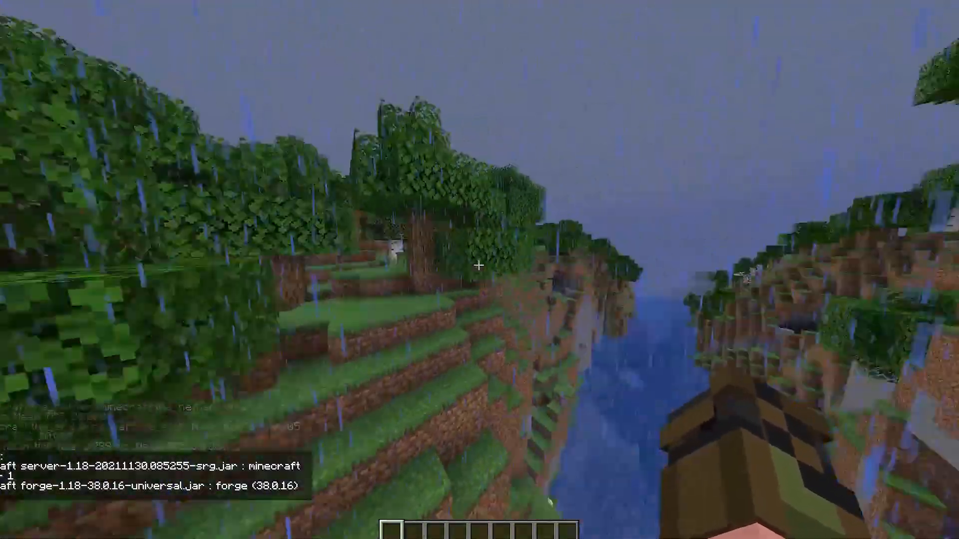
mouse_move(479, 280)
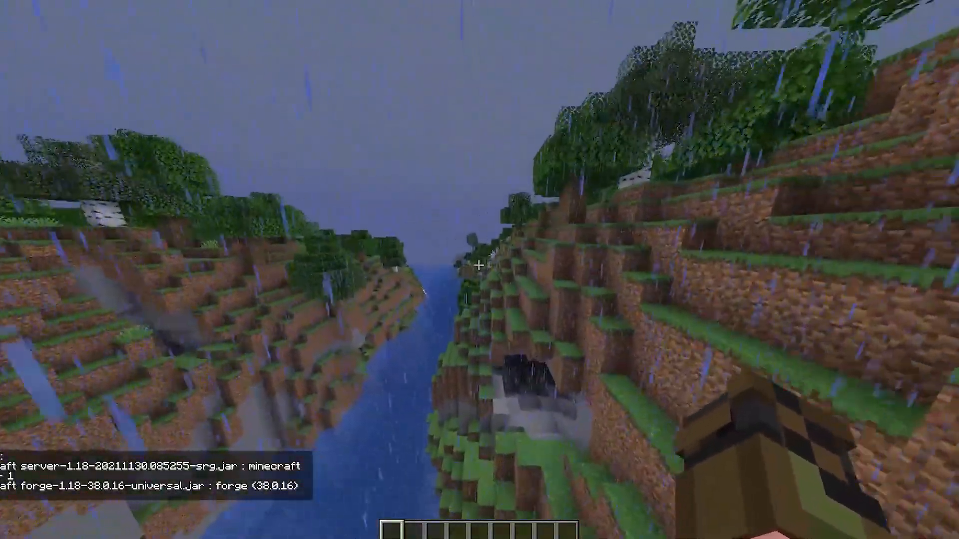
mouse_move(479, 265)
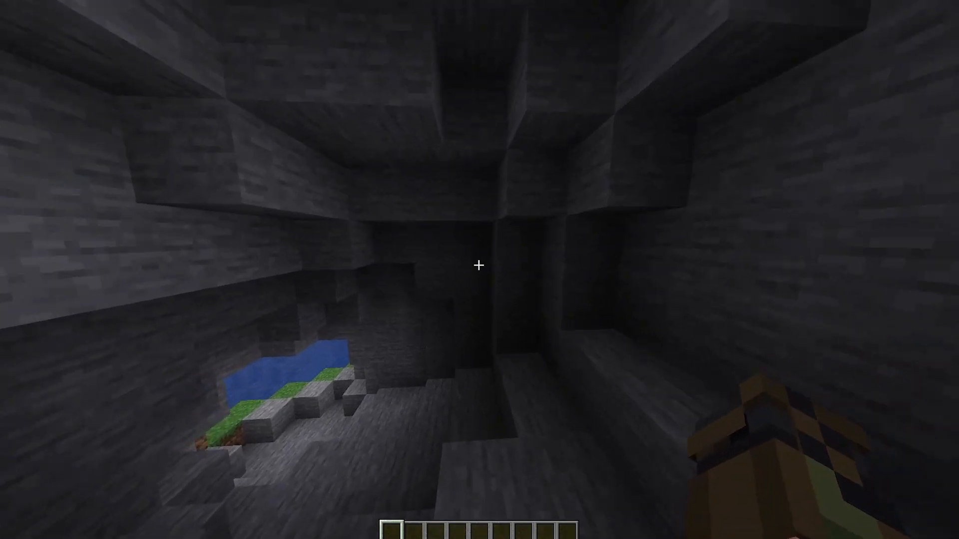
mouse_move(477, 277)
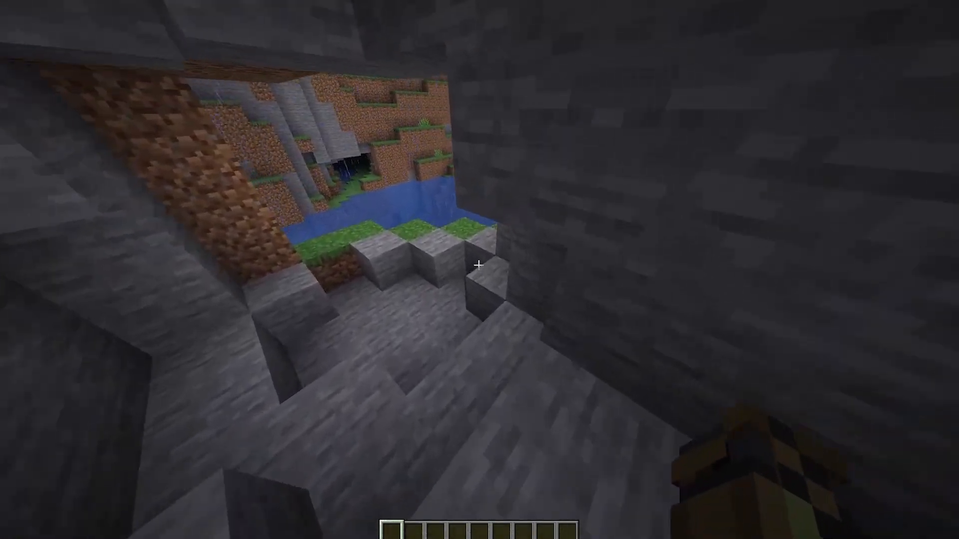